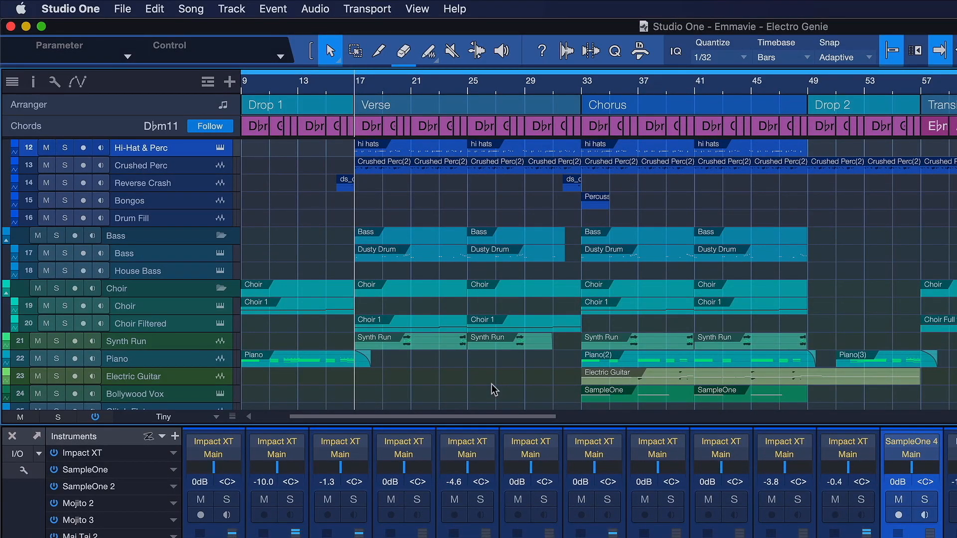
{"action": "mouse_move", "coordinate": [168, 97]}
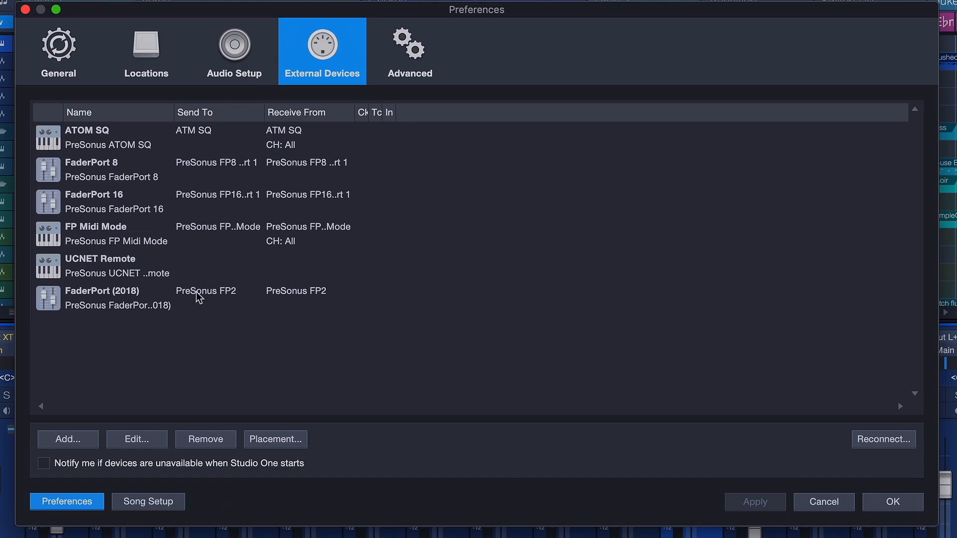
In Control Surface Placement, move FaderPort 8 from Ungrouped into Group 1.
{"action": "left_click", "coordinate": [275, 438]}
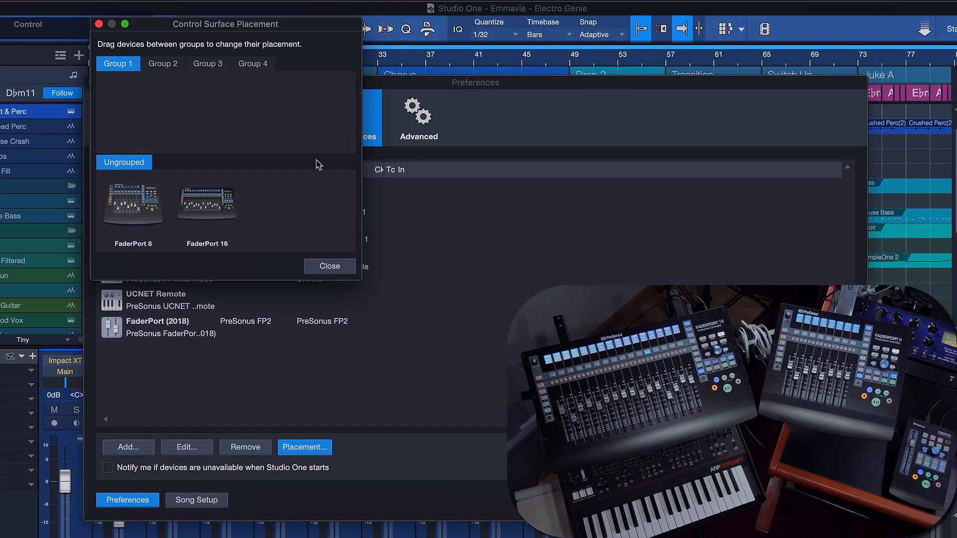
{"action": "left_click_drag", "start_coordinate": [226, 24], "coordinate": [366, 174]}
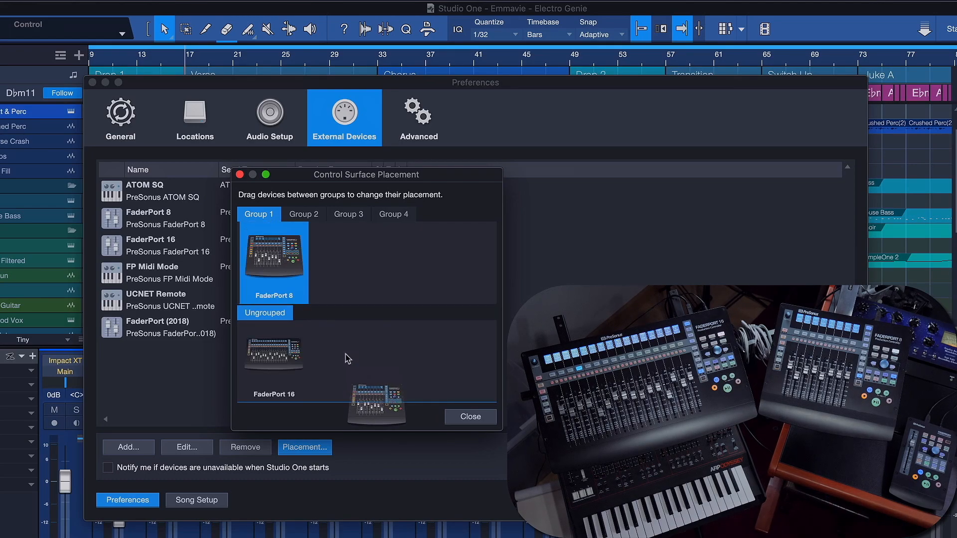
{"action": "left_click", "coordinate": [469, 416]}
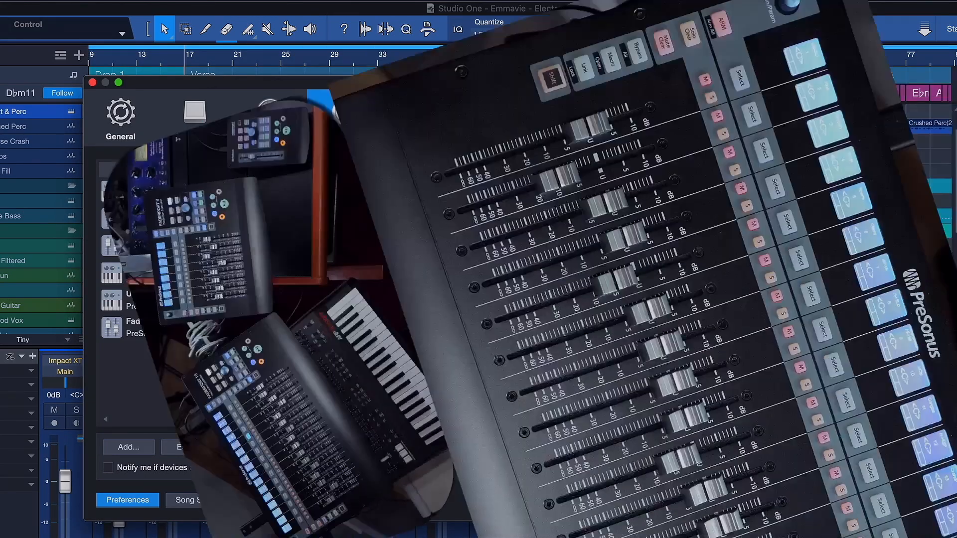